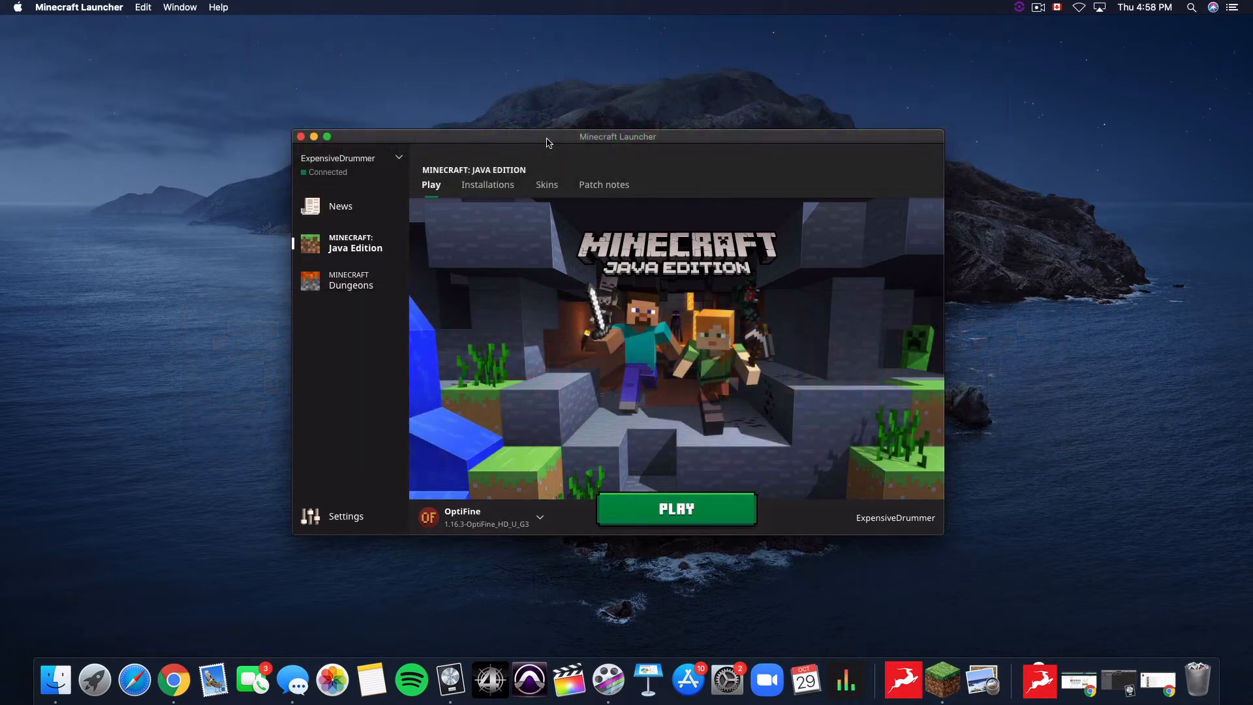
# - Make CheapDrummer the active account from the Choose Account list
pyautogui.click(351, 162)
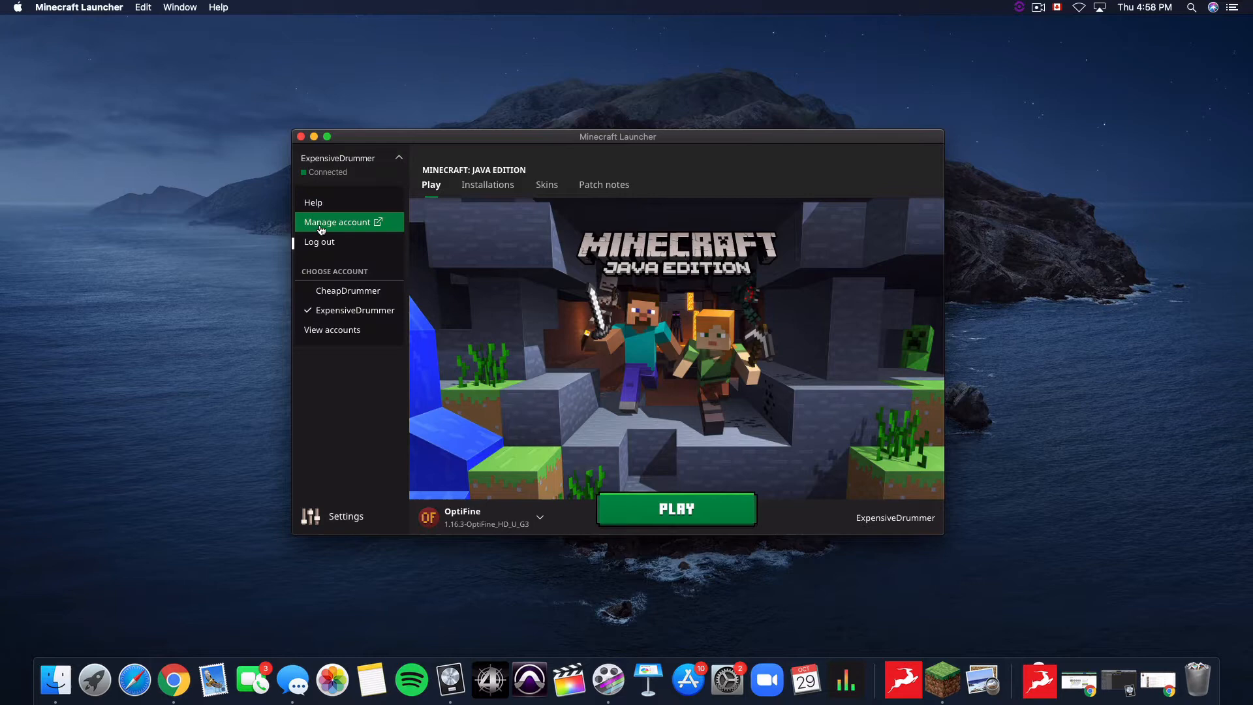
pyautogui.moveTo(348, 290)
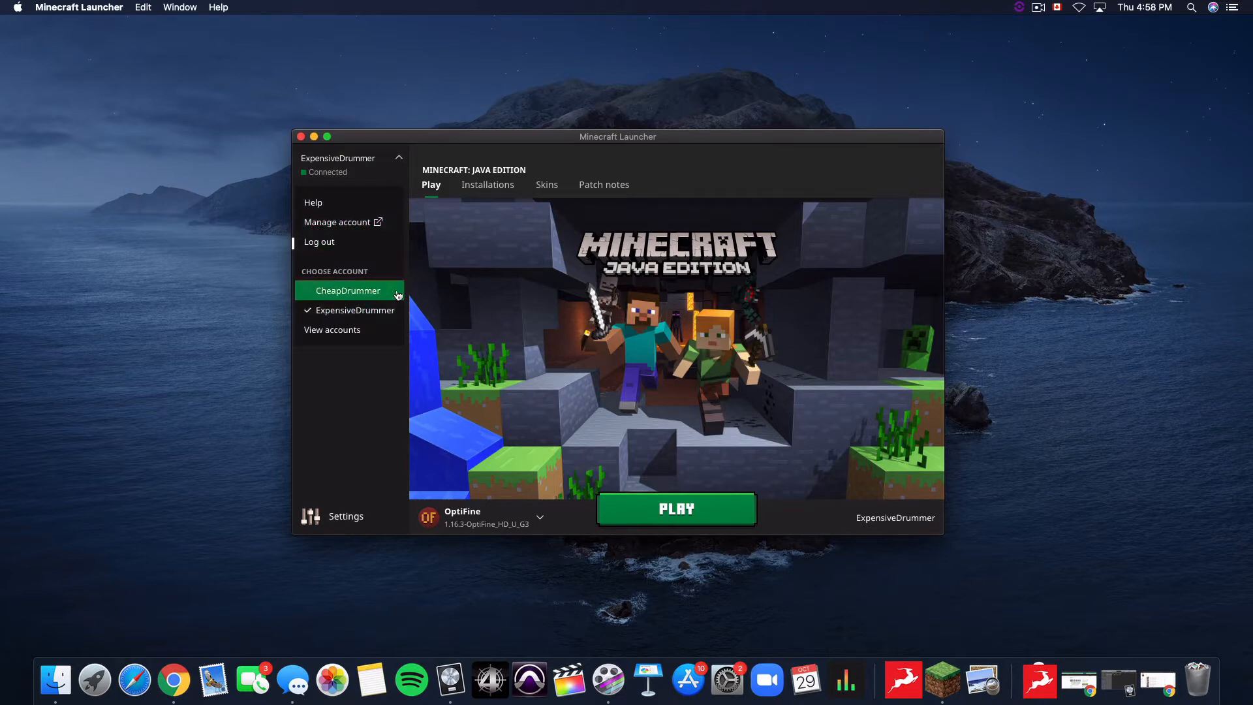
pyautogui.click(348, 290)
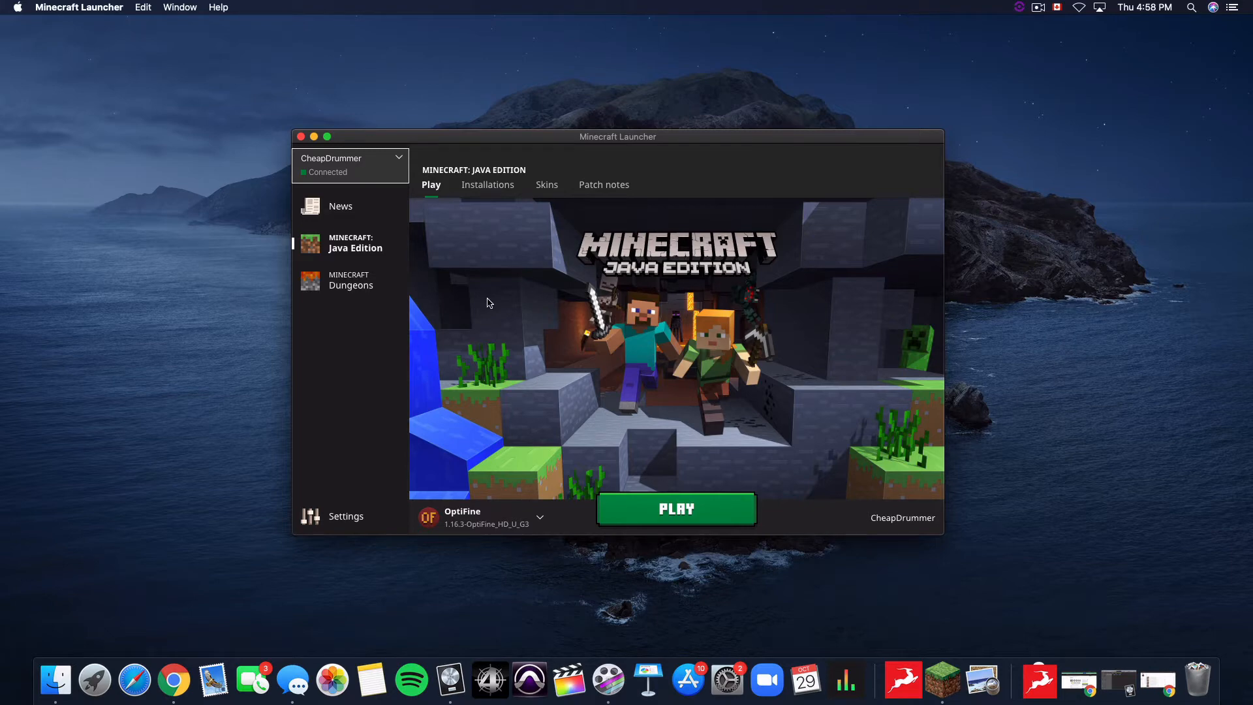
pyautogui.click(350, 165)
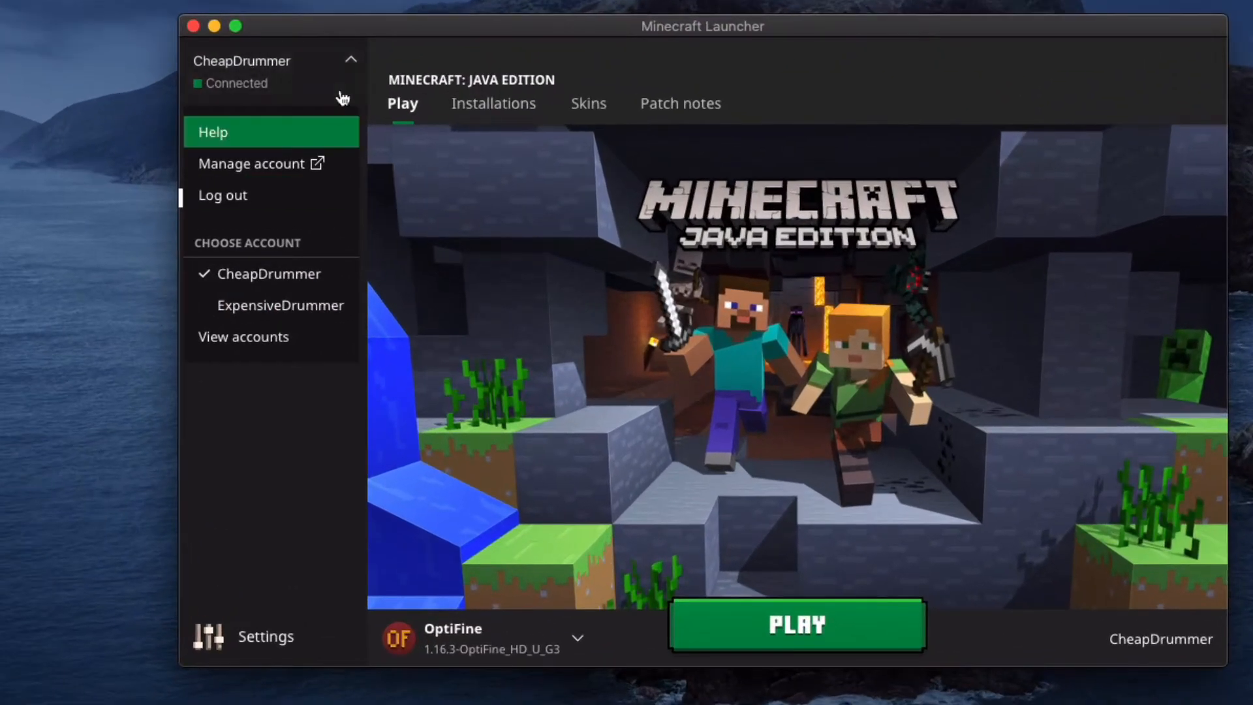
pyautogui.moveTo(280, 305)
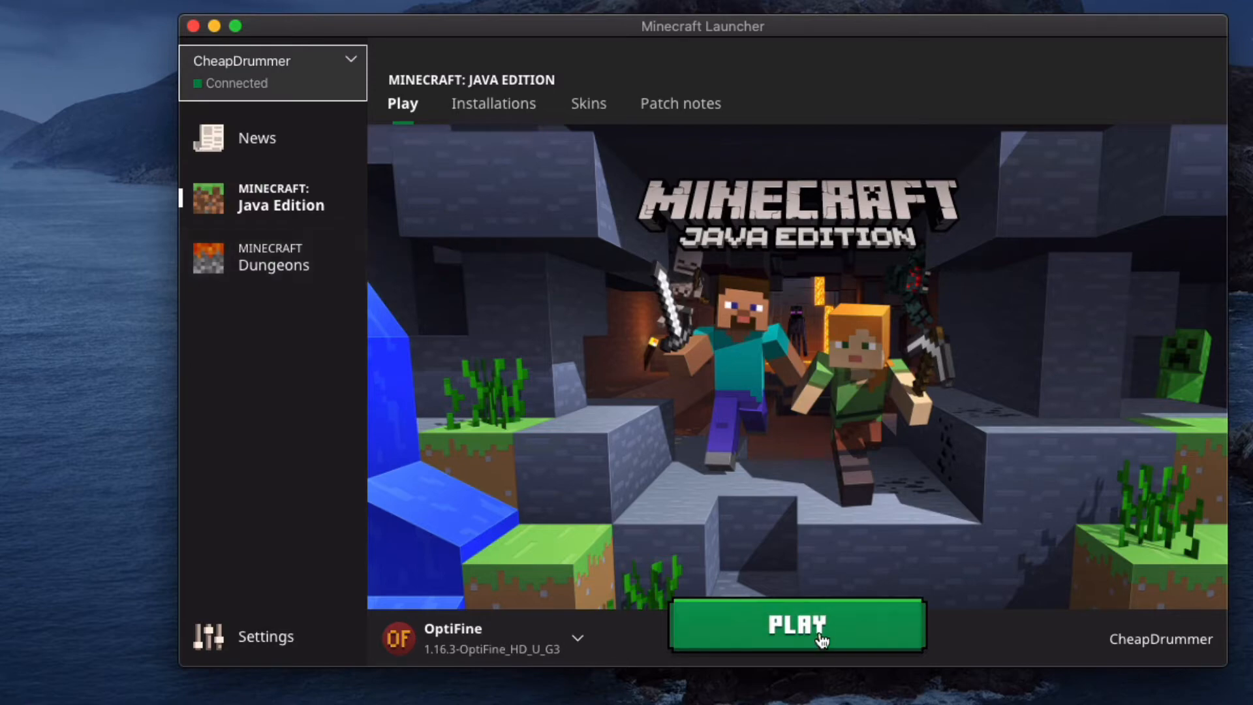
# - Launch Minecraft 1.16.3 with OptiFine as CheapDrummer
pyautogui.click(795, 626)
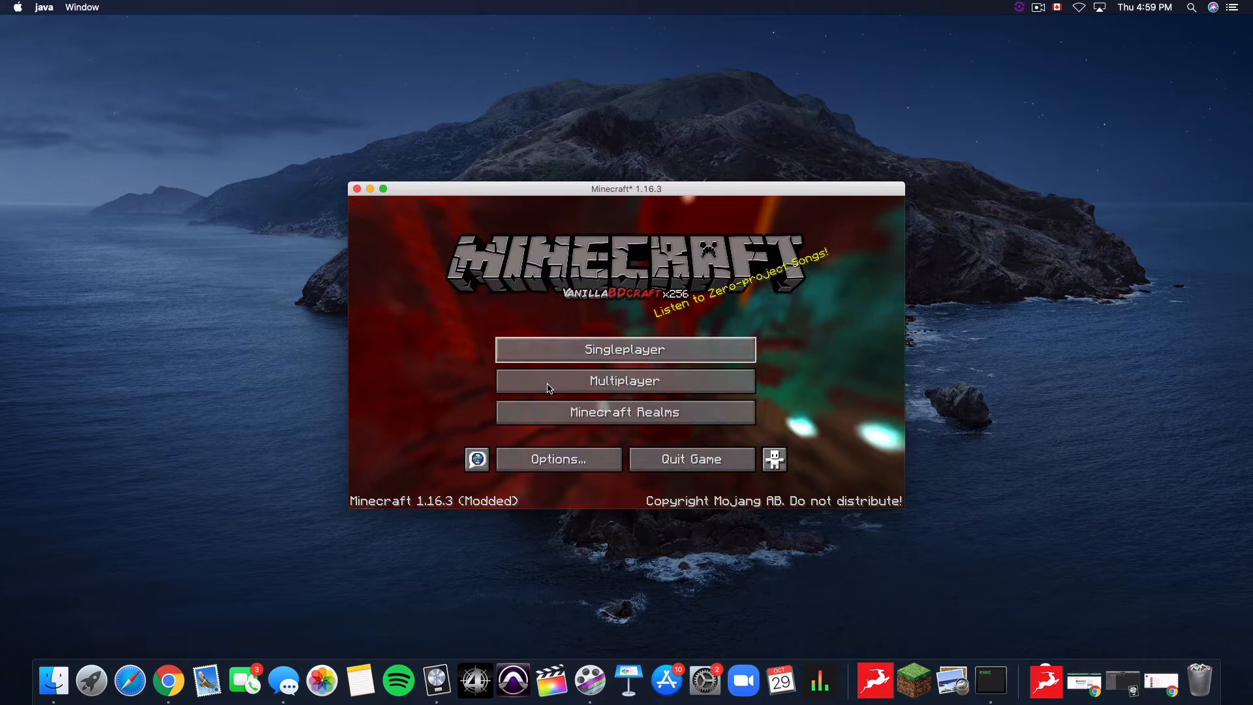
# - Show the server list with Brave New World (3/25) and move the window left
pyautogui.click(624, 379)
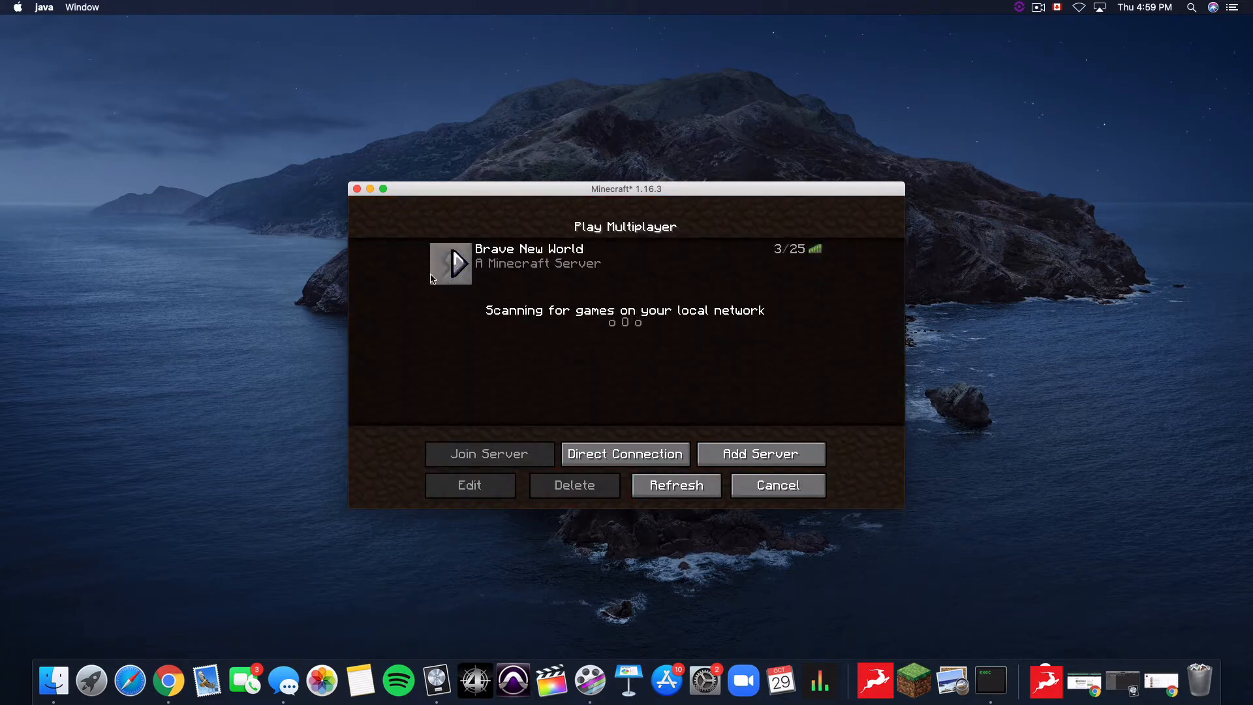
pyautogui.click(776, 485)
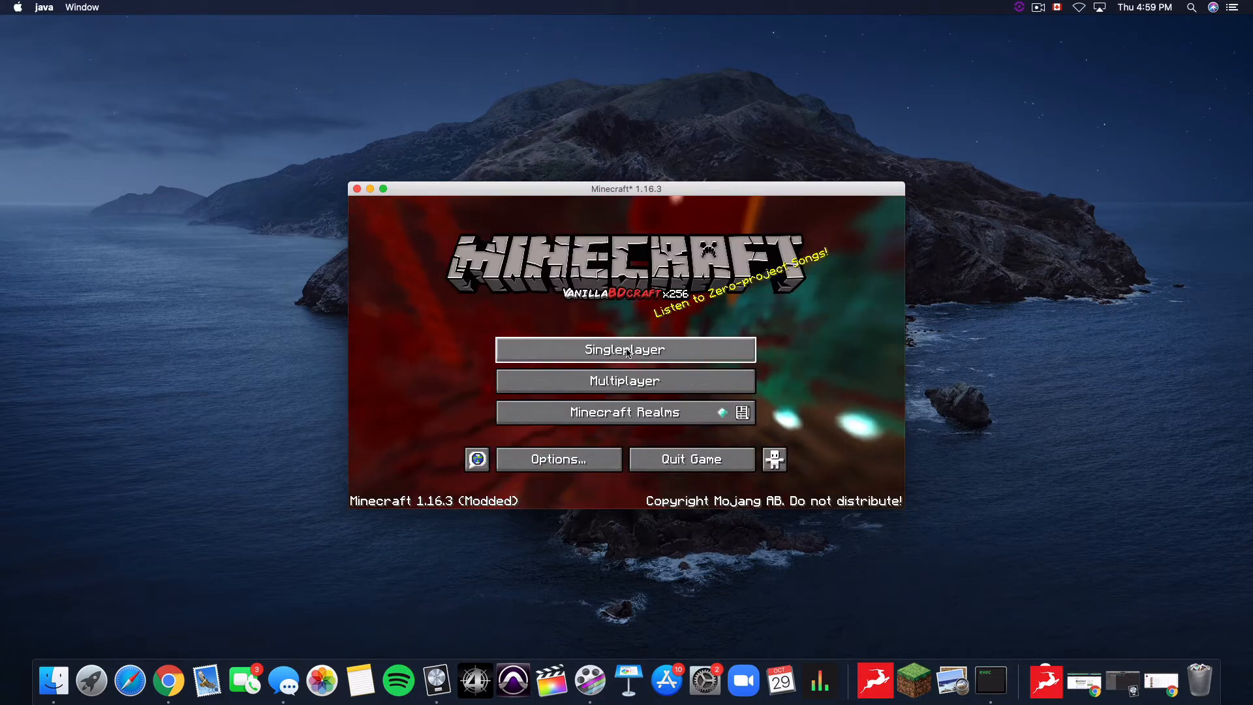
pyautogui.moveTo(740, 413)
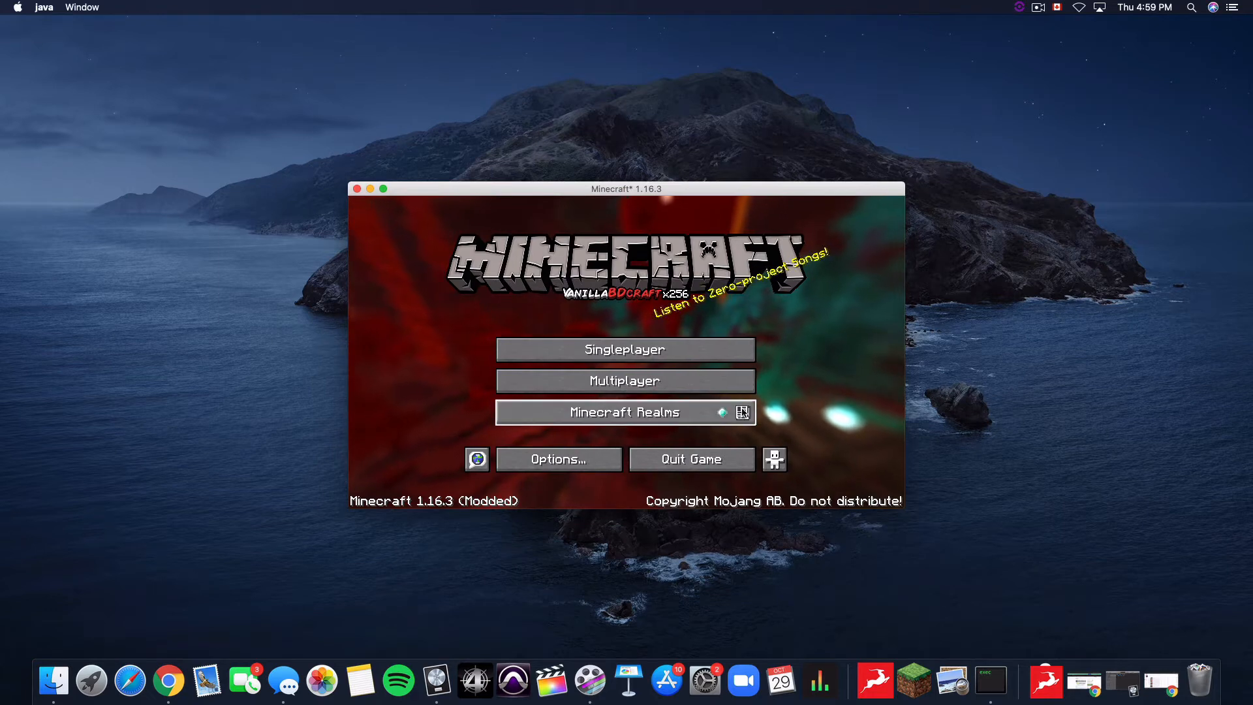
pyautogui.click(626, 380)
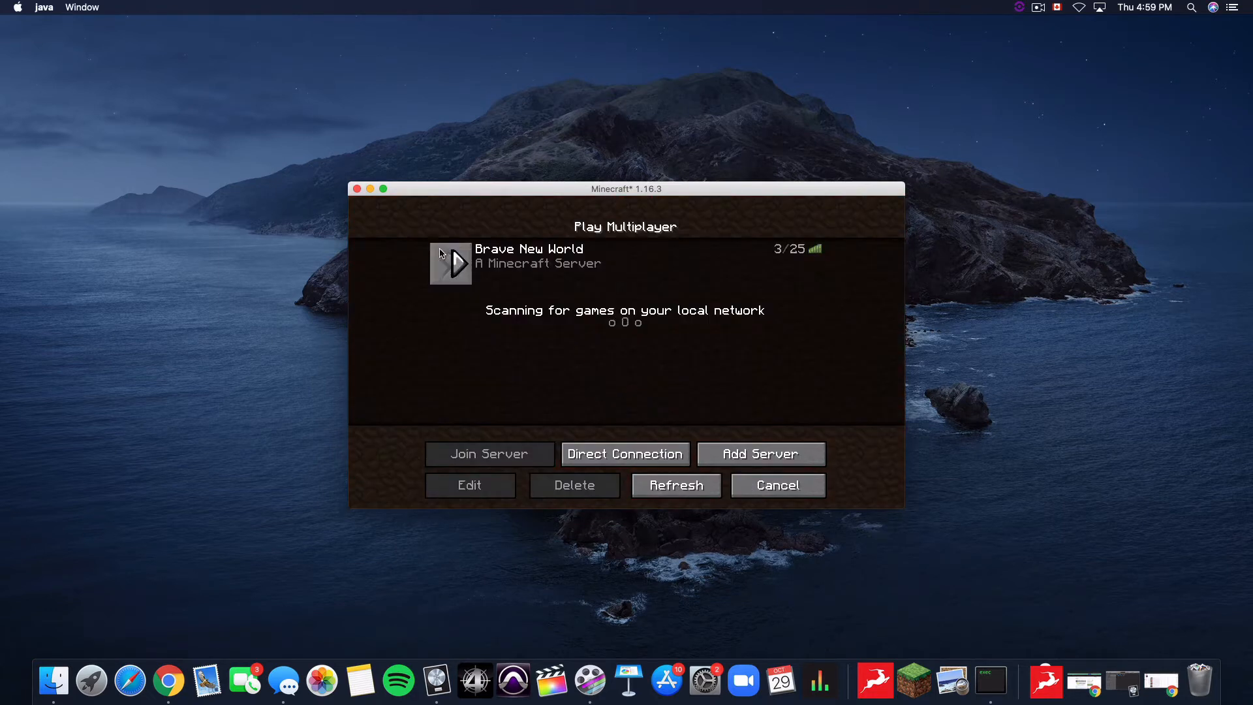
pyautogui.moveTo(625, 188); pyautogui.dragTo(308, 96)
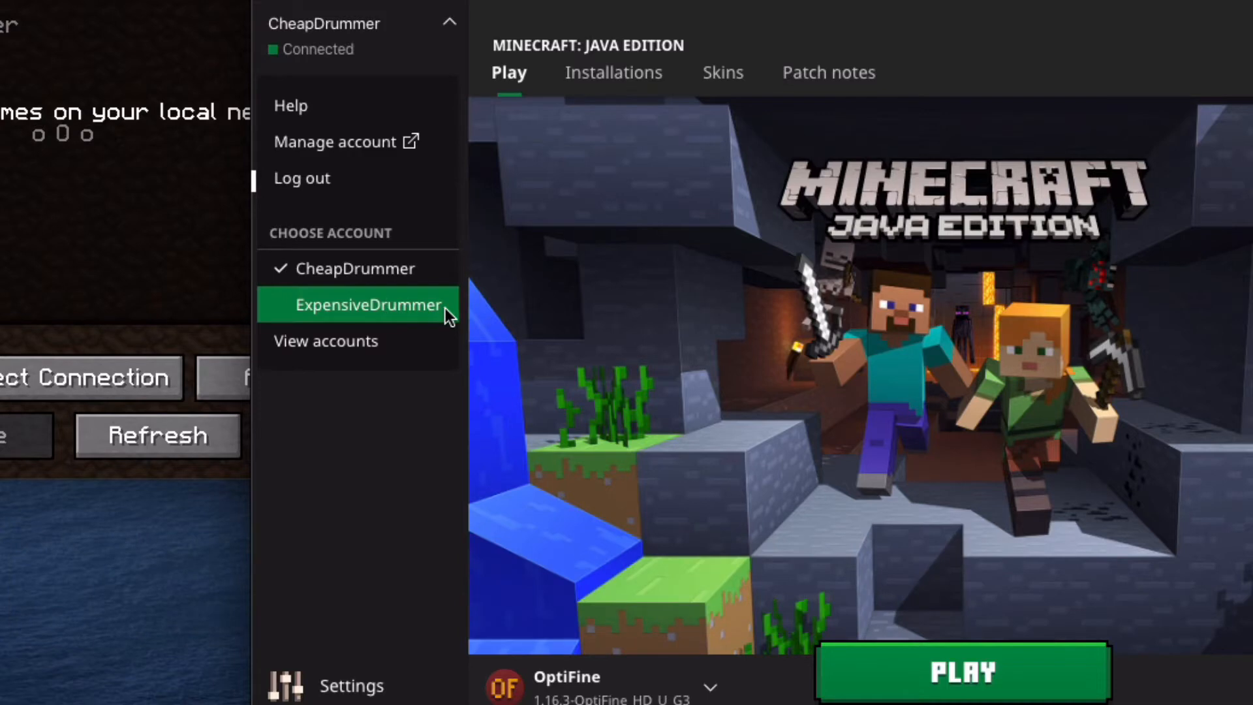
# - Launch a second instance as ExpensiveDrummer, starting anyway despite the already-running warning
pyautogui.click(368, 304)
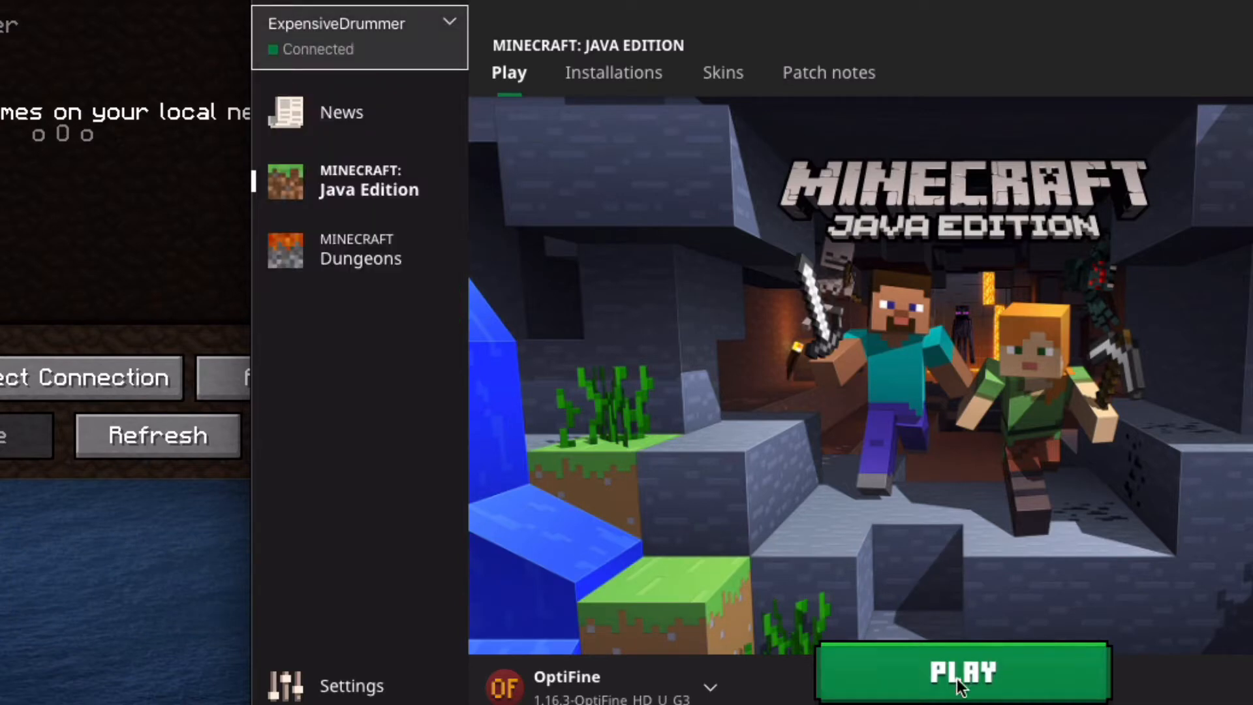
pyautogui.click(962, 671)
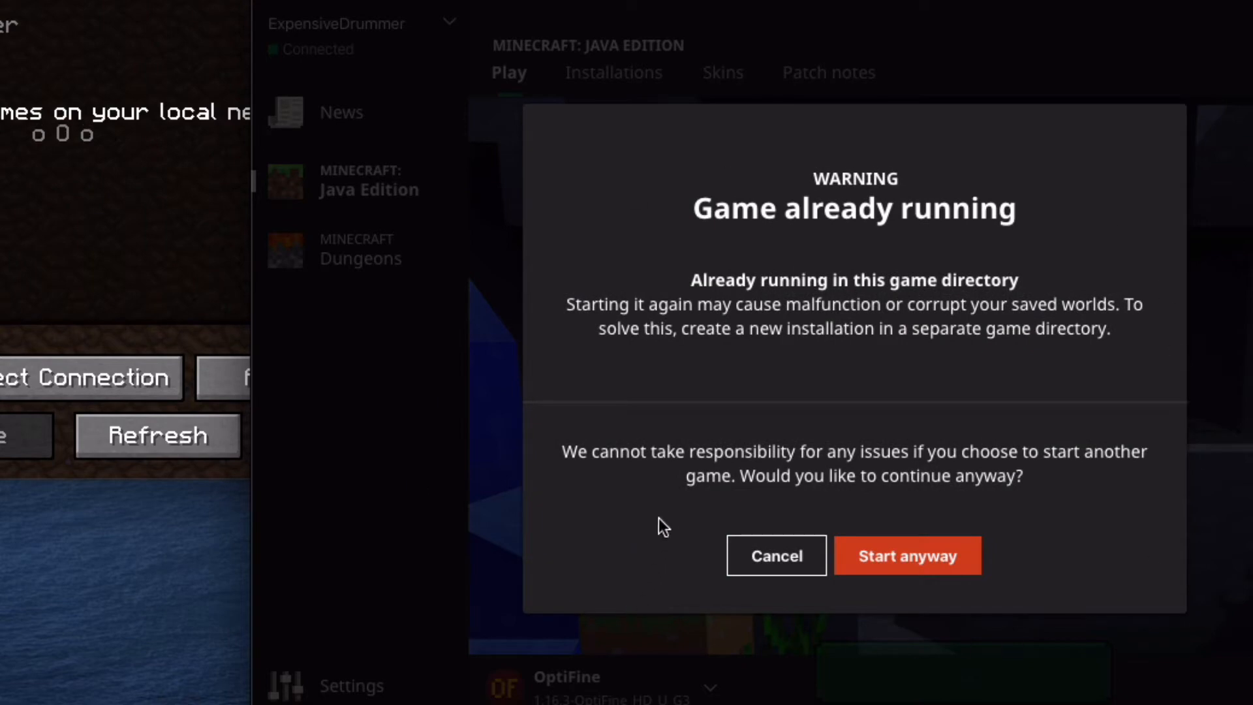
pyautogui.moveTo(844, 358)
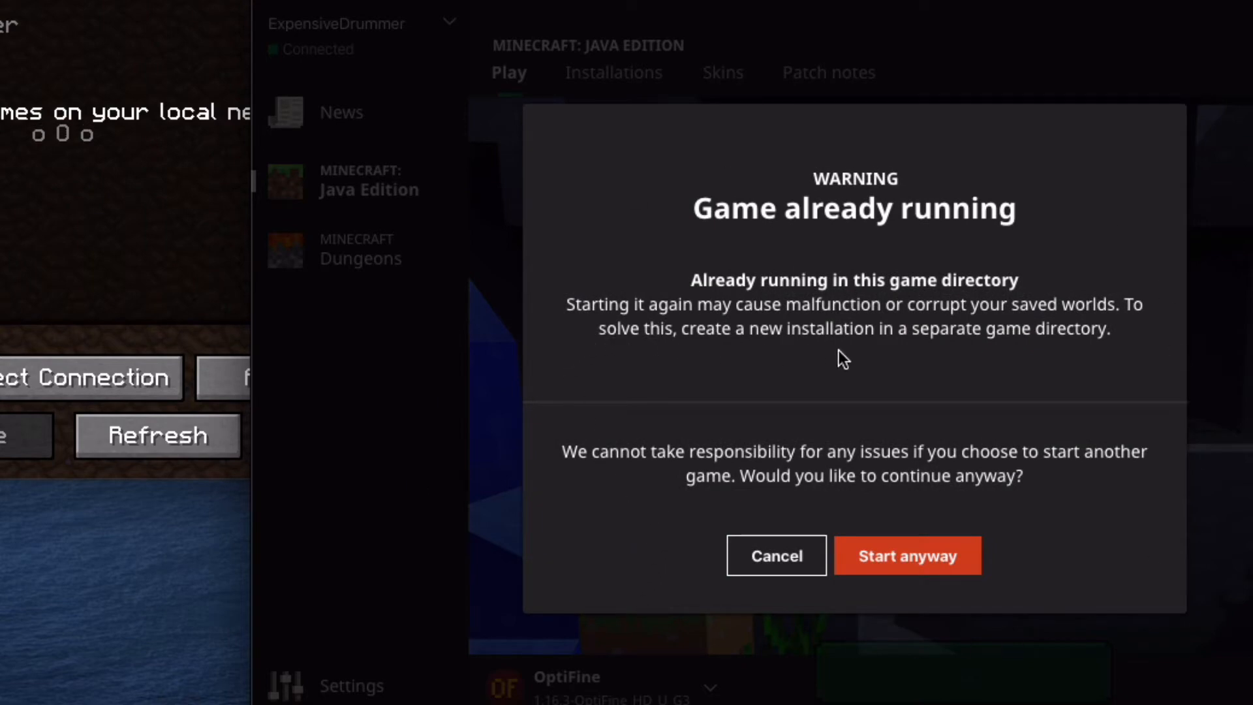
pyautogui.click(907, 556)
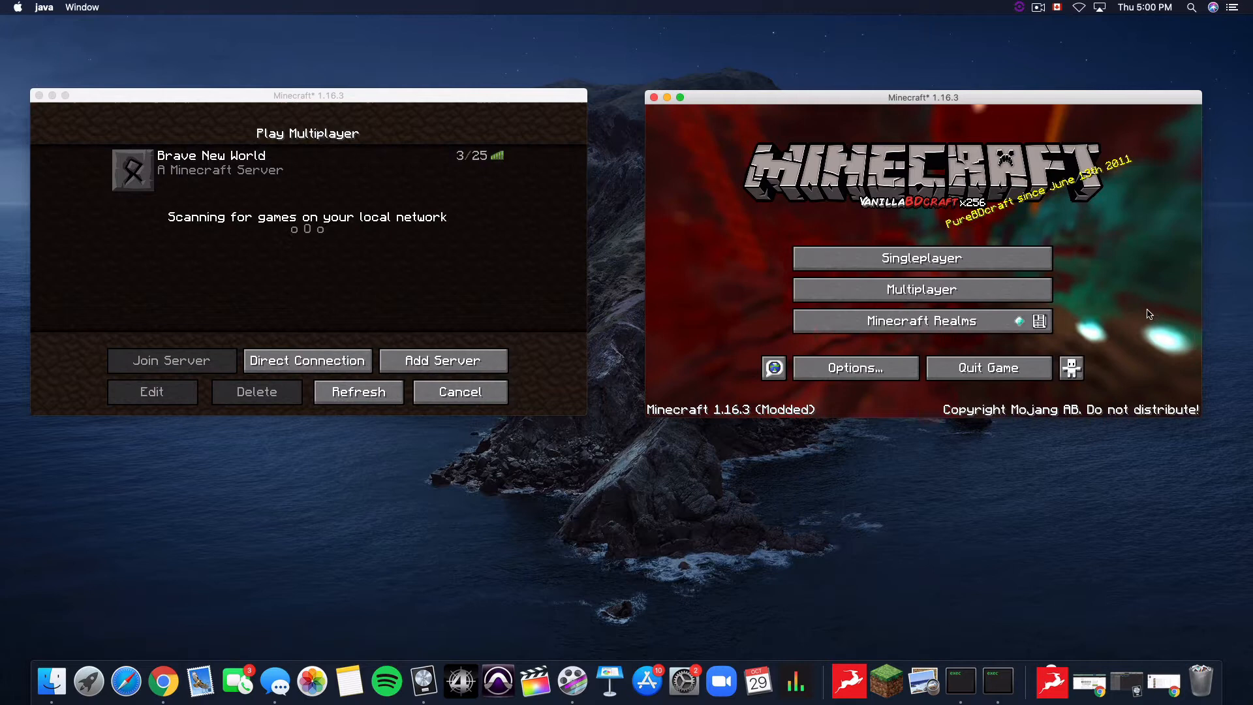
# - Bring up the Brave New World server list in the second game window
pyautogui.click(920, 289)
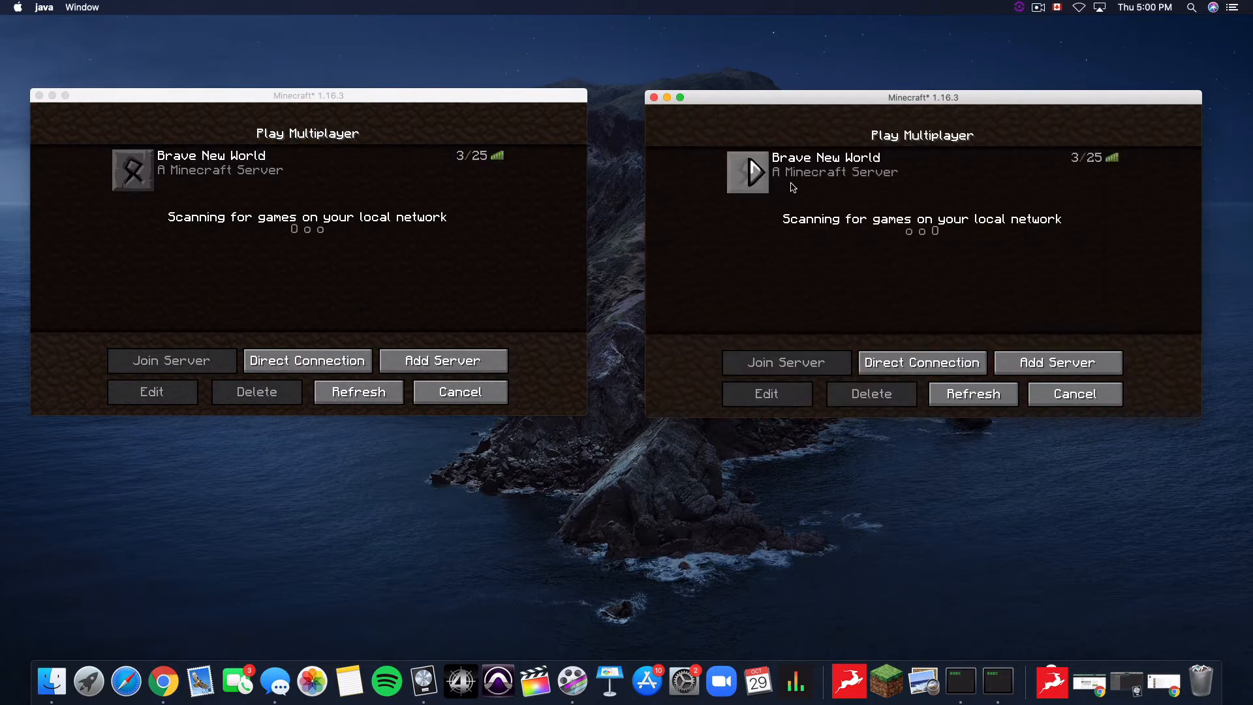
pyautogui.moveTo(228, 200)
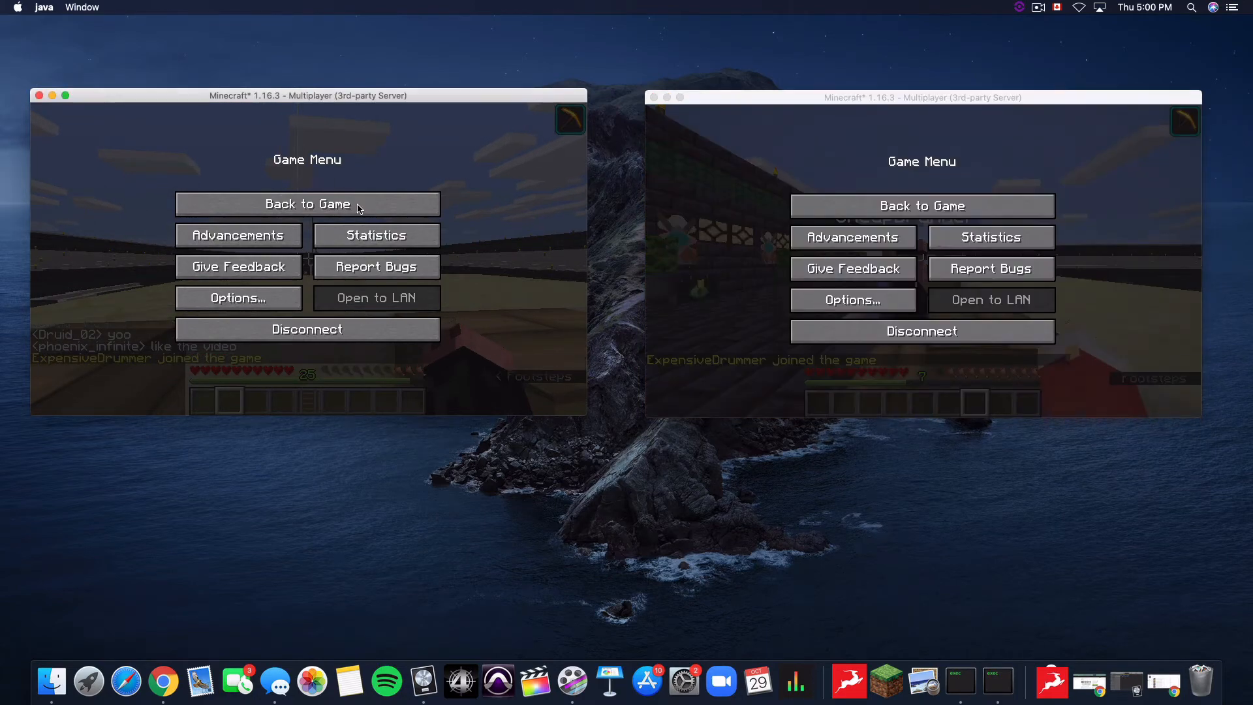
# - Resume play in the second window and cycle its camera perspective twice with F5
pyautogui.click(306, 204)
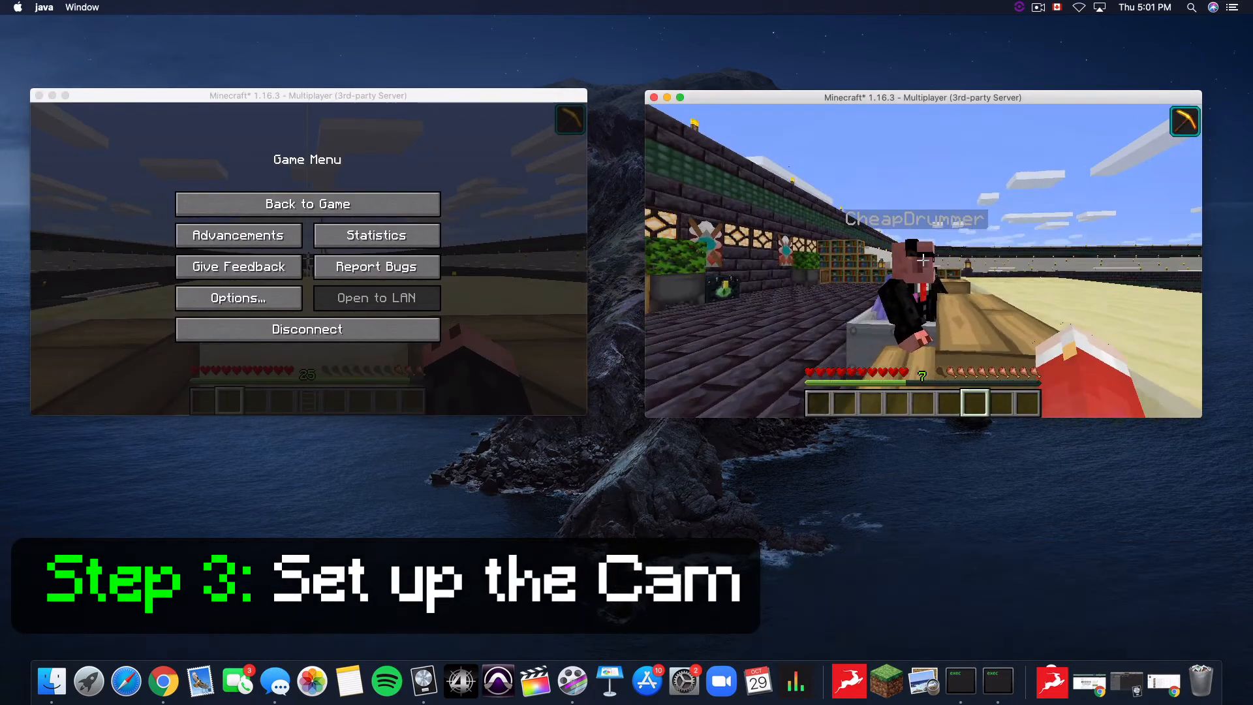
pyautogui.press('f5')
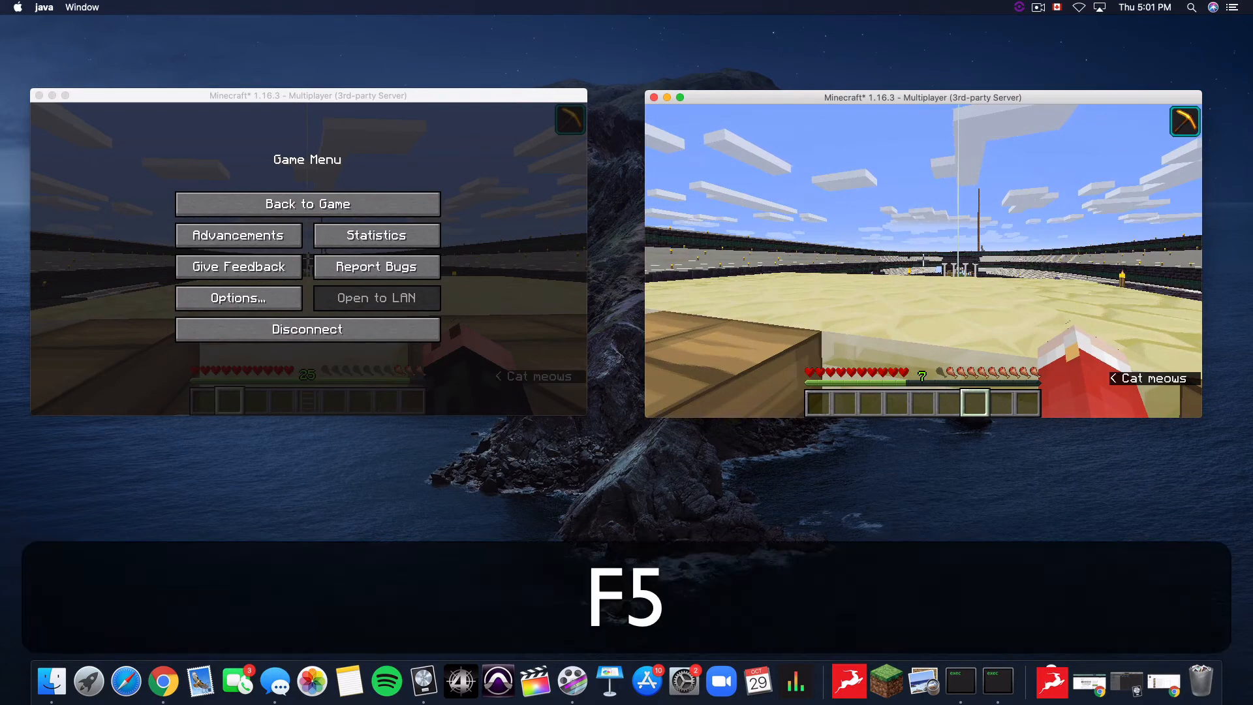
pyautogui.press('f5')
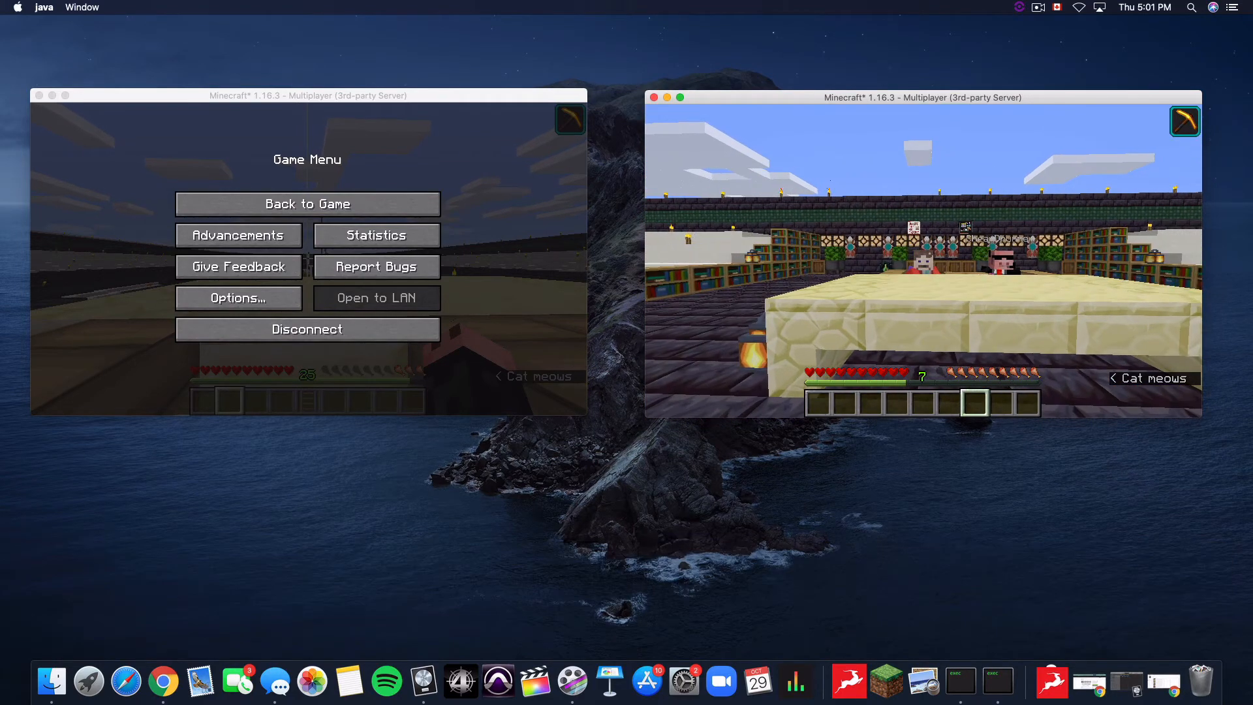